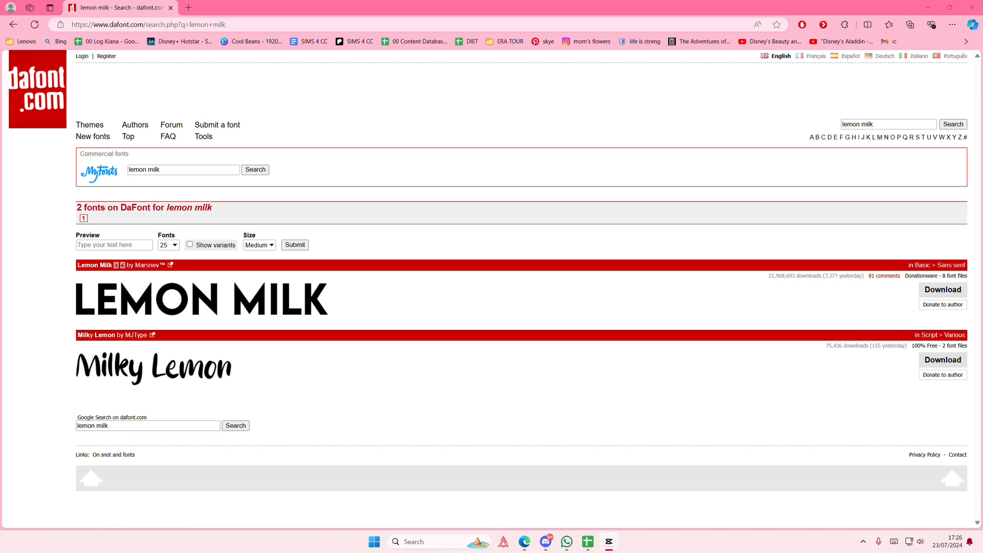
pyautogui.moveTo(648, 434)
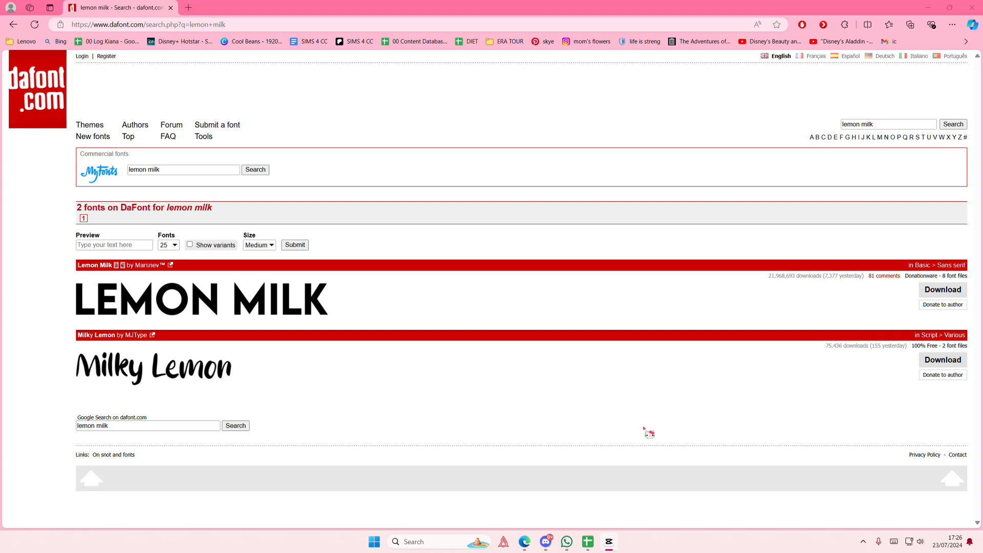
pyautogui.moveTo(838, 350)
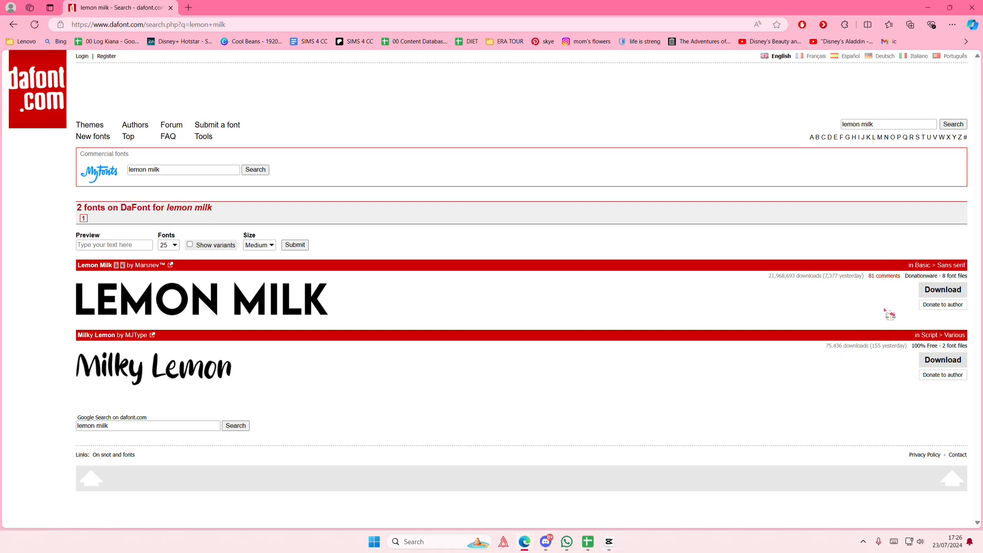
# Download the Lemon Milk font from the dafont.com search results
pyautogui.click(941, 289)
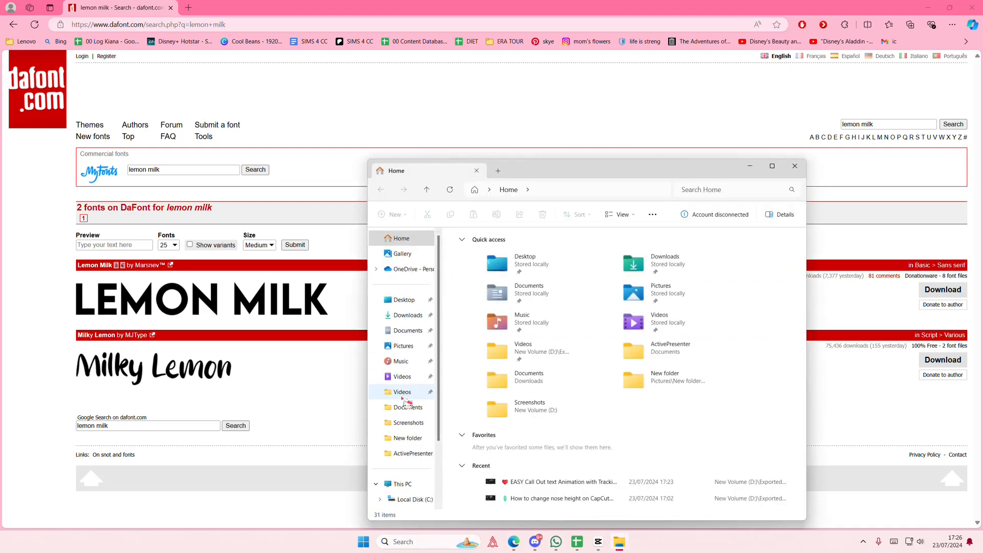
# From Downloads, go into the lemon_milk zip folder and launch the LEMONMILK-Bold font file
pyautogui.click(406, 314)
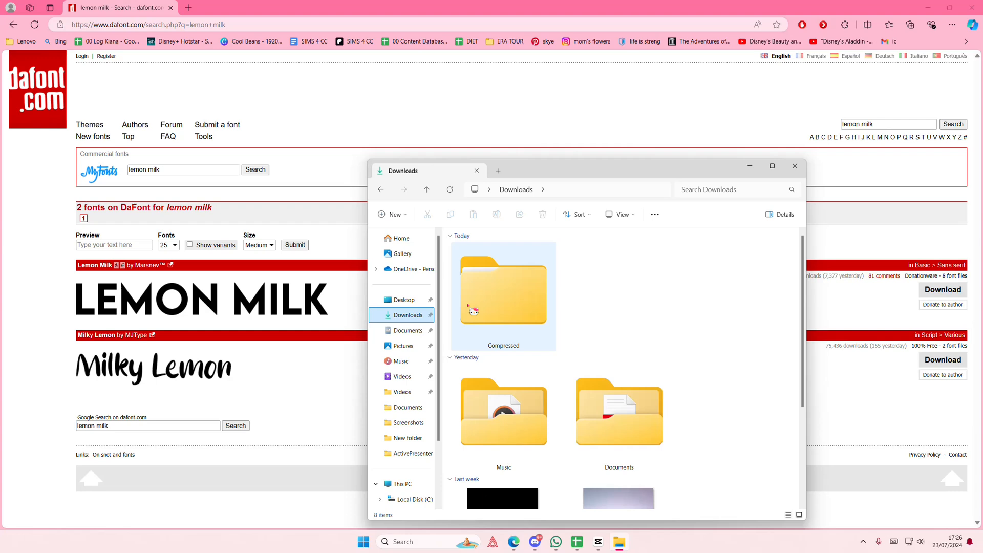
pyautogui.doubleClick(503, 295)
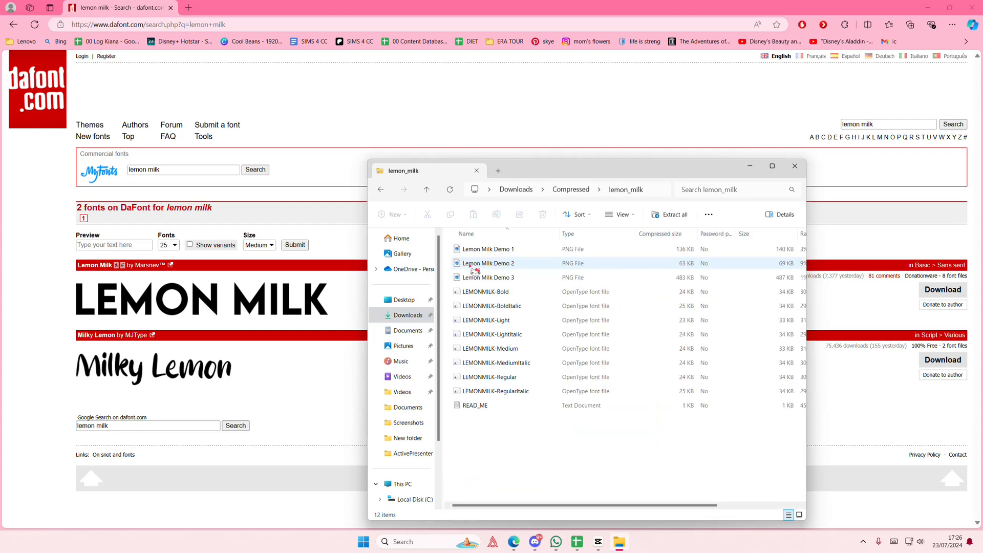
pyautogui.click(474, 406)
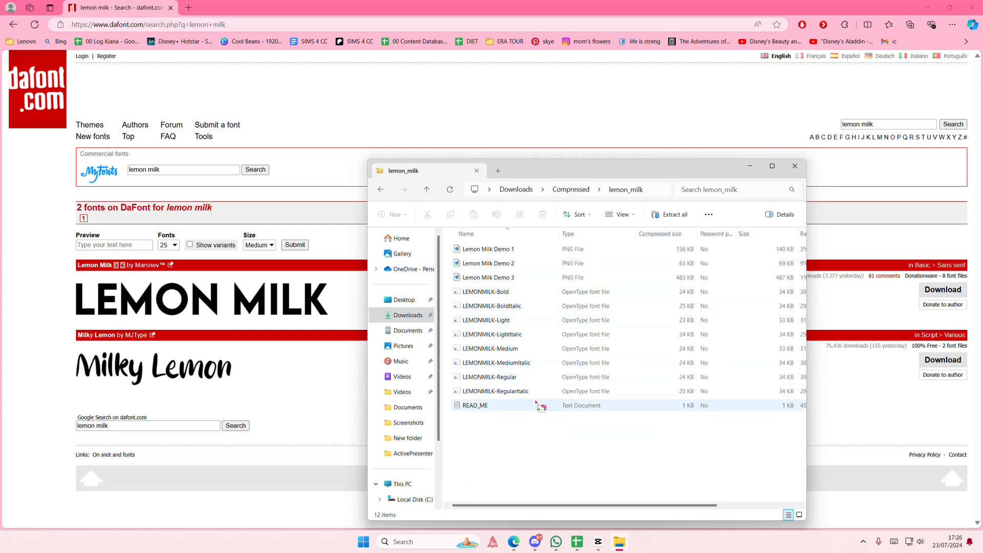
pyautogui.click(493, 377)
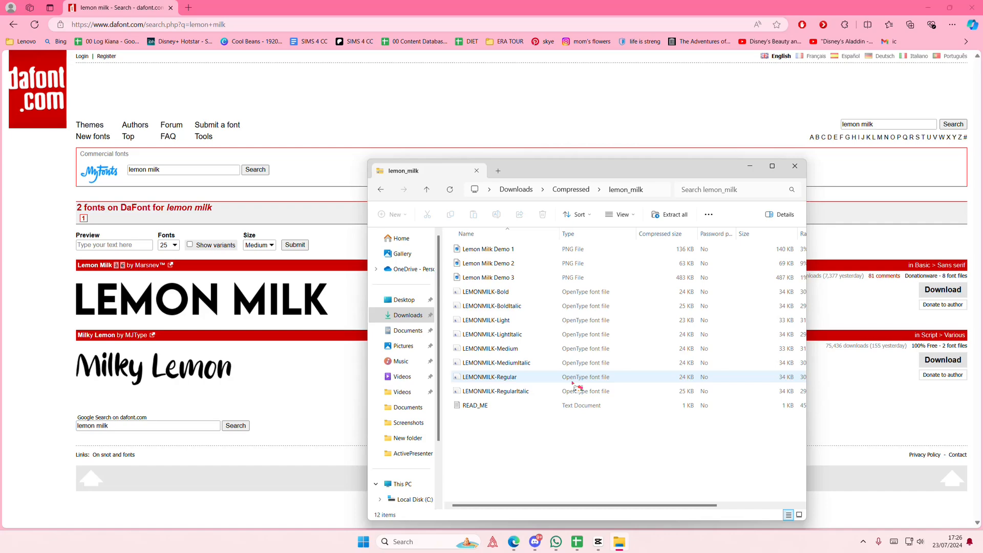
pyautogui.doubleClick(490, 377)
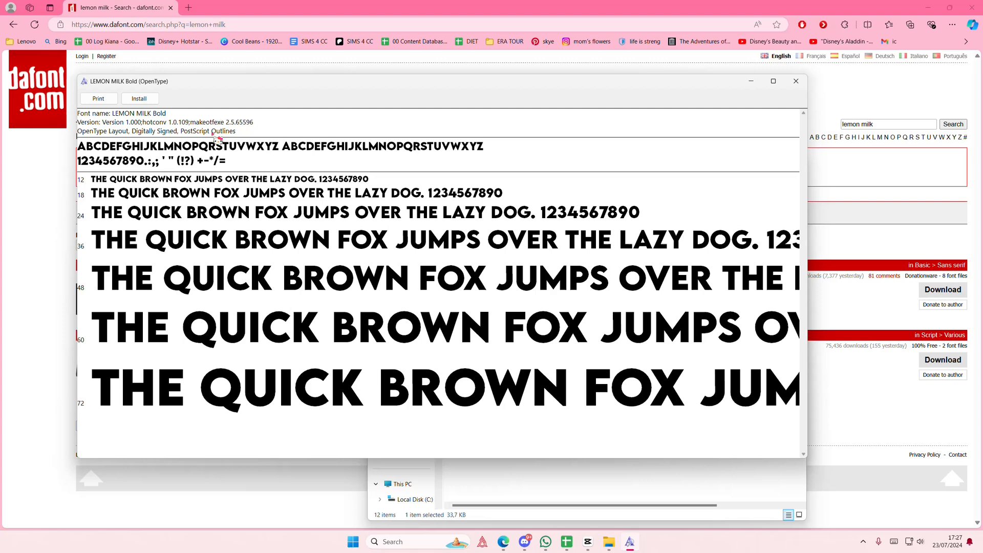
# Install LEMON MILK Bold from the Font Viewer and close the preview
pyautogui.click(139, 98)
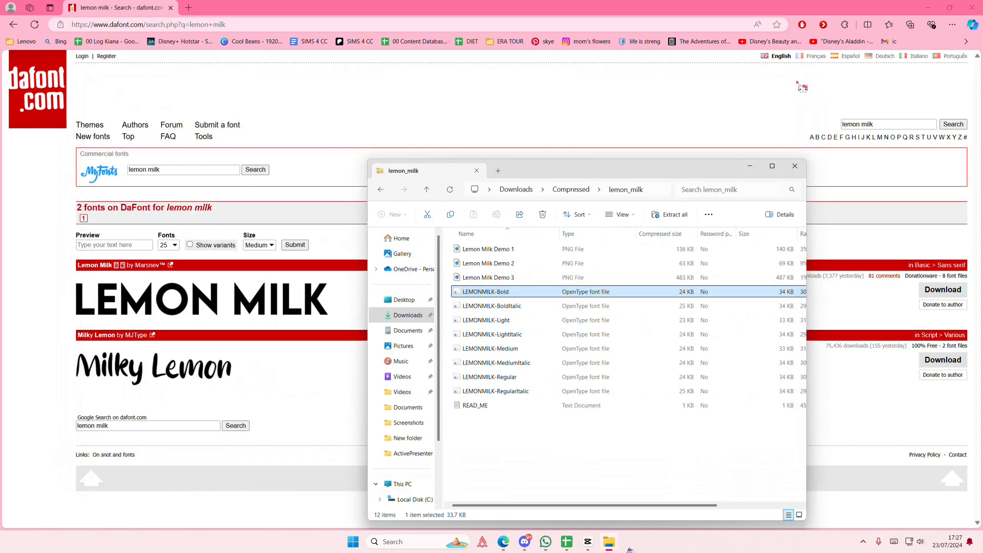
pyautogui.click(494, 390)
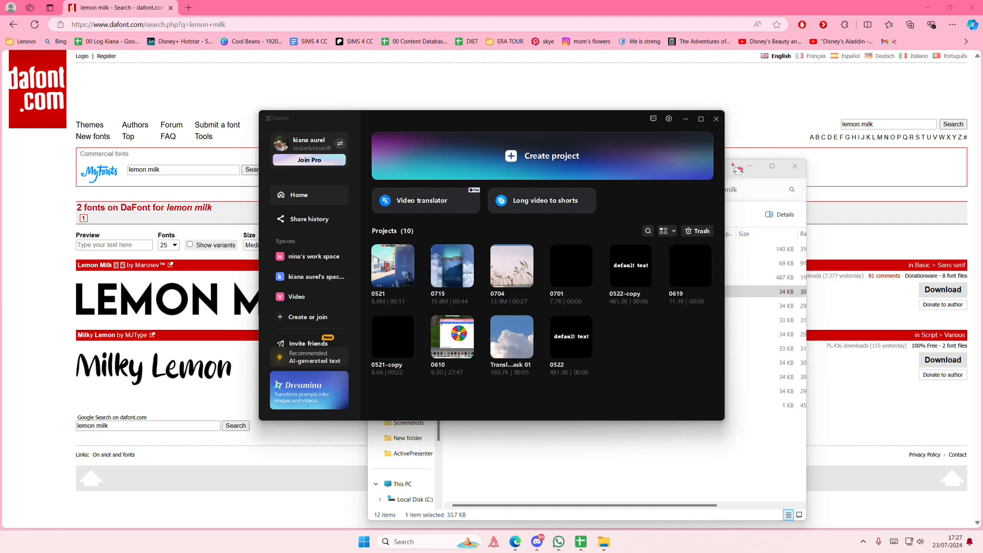
# Close CapCut and relaunch it via the taskbar search for 'capcut'
pyautogui.click(716, 119)
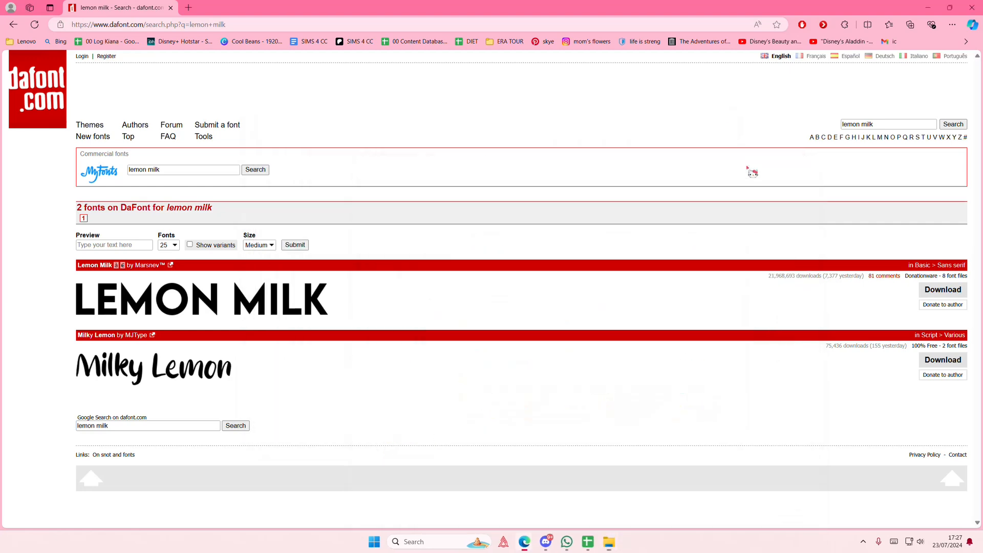
pyautogui.click(429, 541)
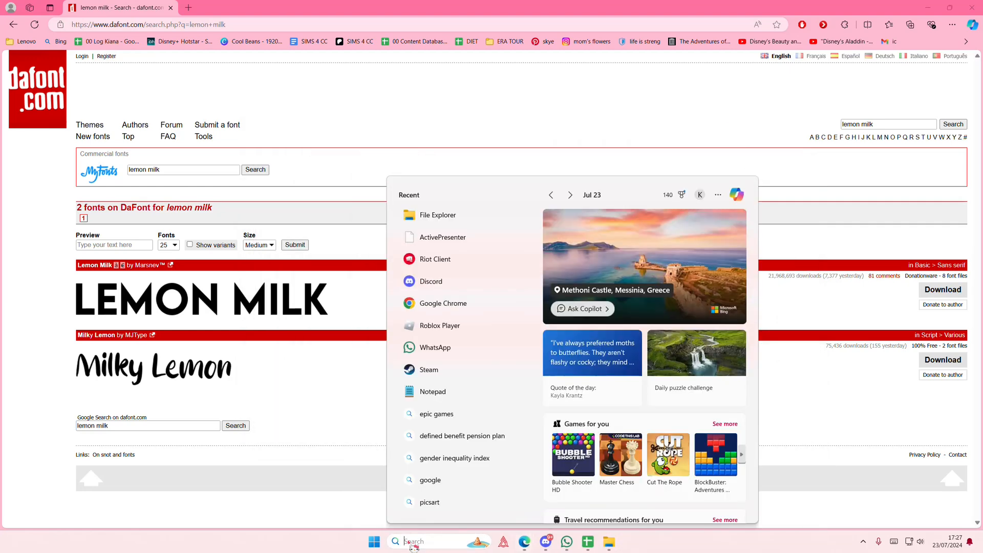
pyautogui.write('capcut')
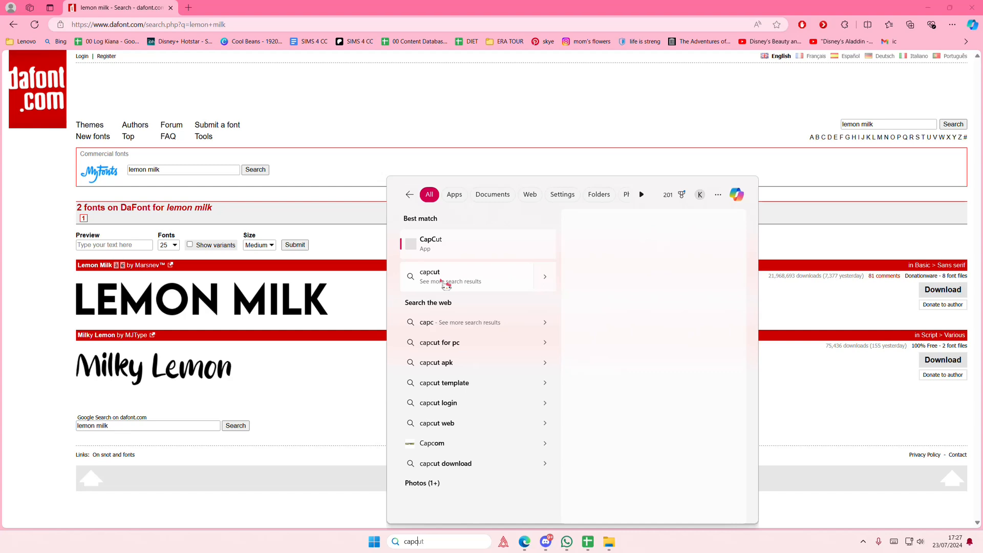
pyautogui.click(448, 257)
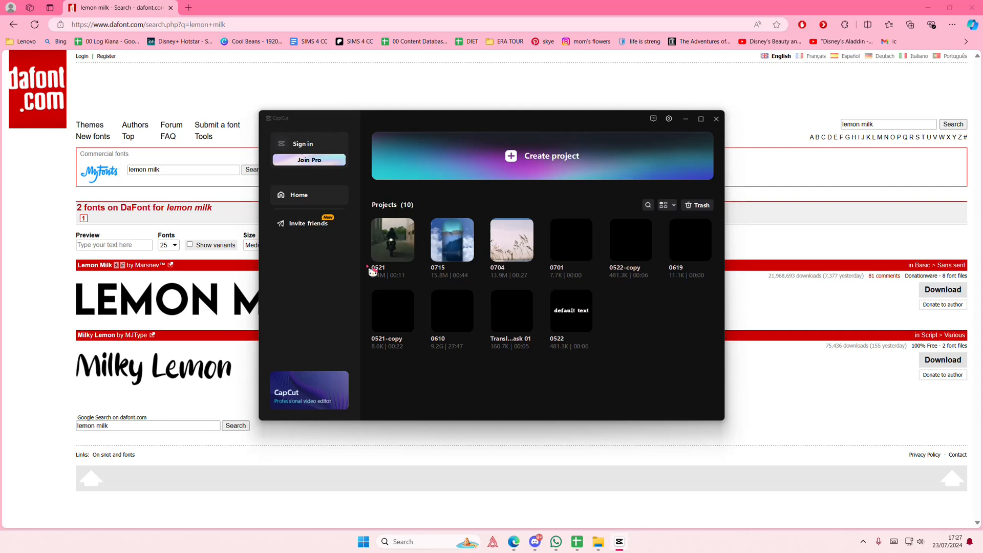
# Load the project 0521 into the CapCut editor
pyautogui.click(715, 119)
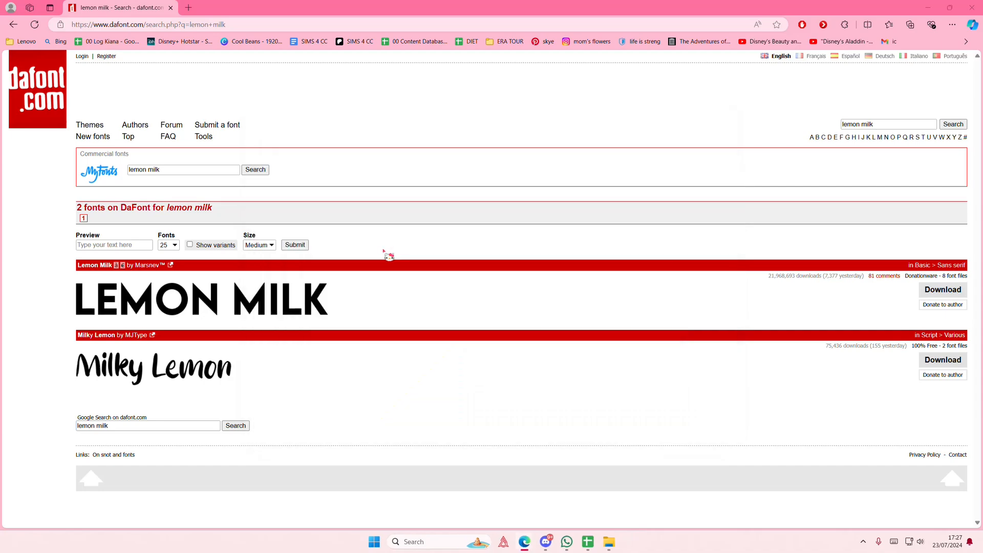
pyautogui.click(618, 540)
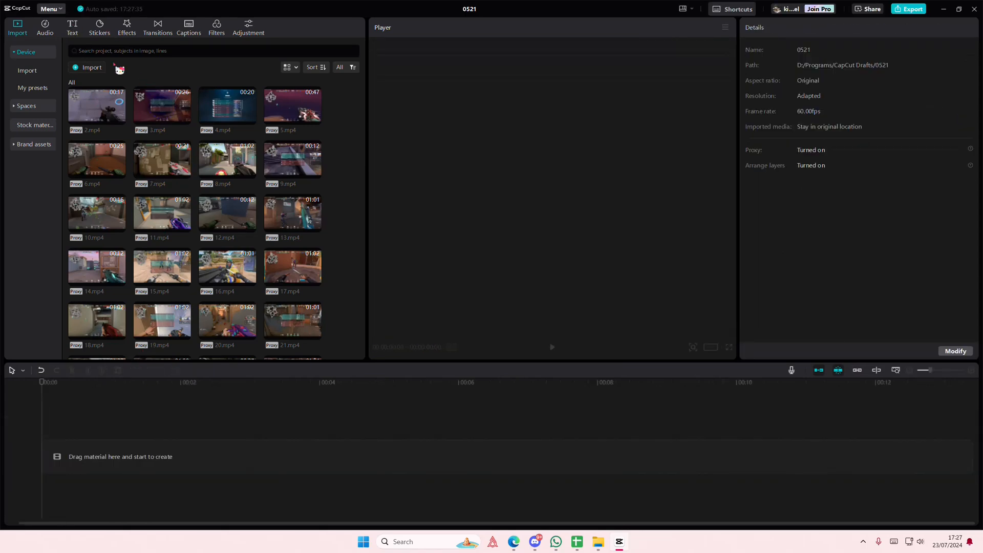
# Add a default text clip to the timeline and retype its content as 'LEMON MILK'
pyautogui.click(72, 27)
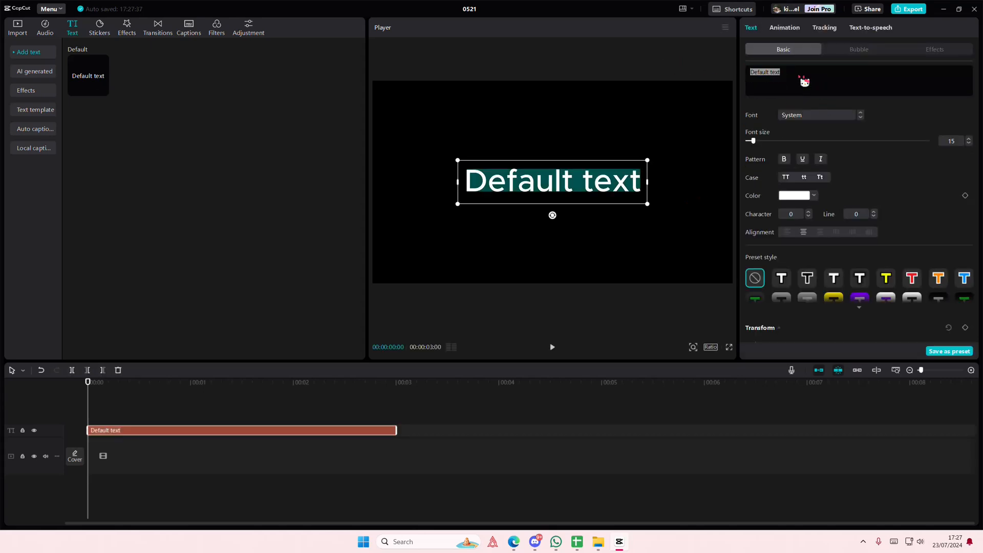
pyautogui.write('LEMON MILK')
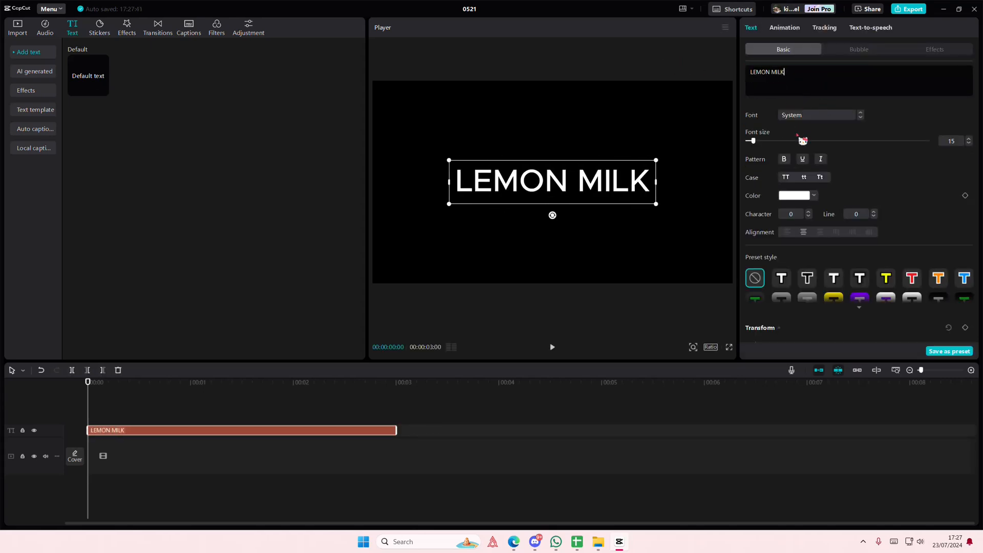
# Search the font list for 'le' and apply LEMON MILK Bold to the text
pyautogui.click(819, 114)
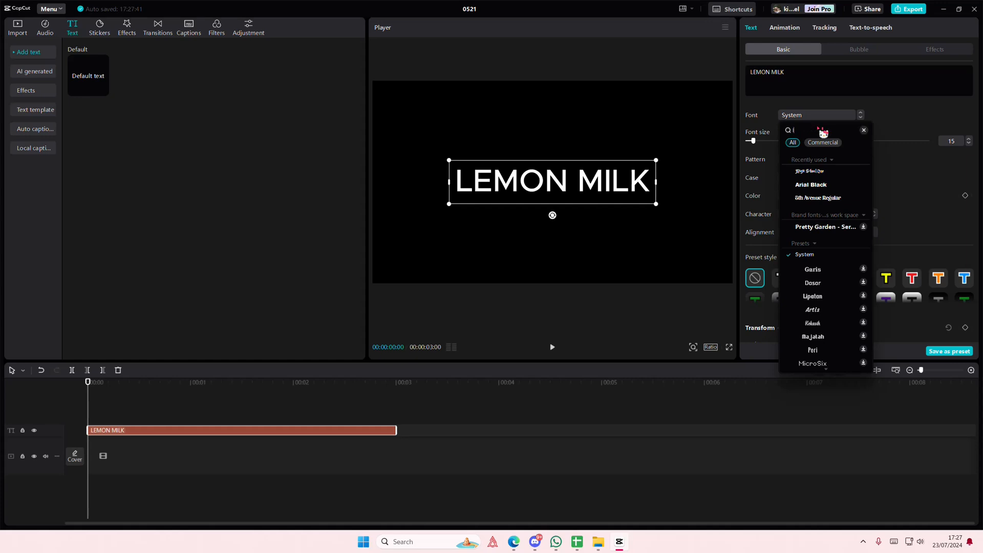
pyautogui.write('lemon milk')
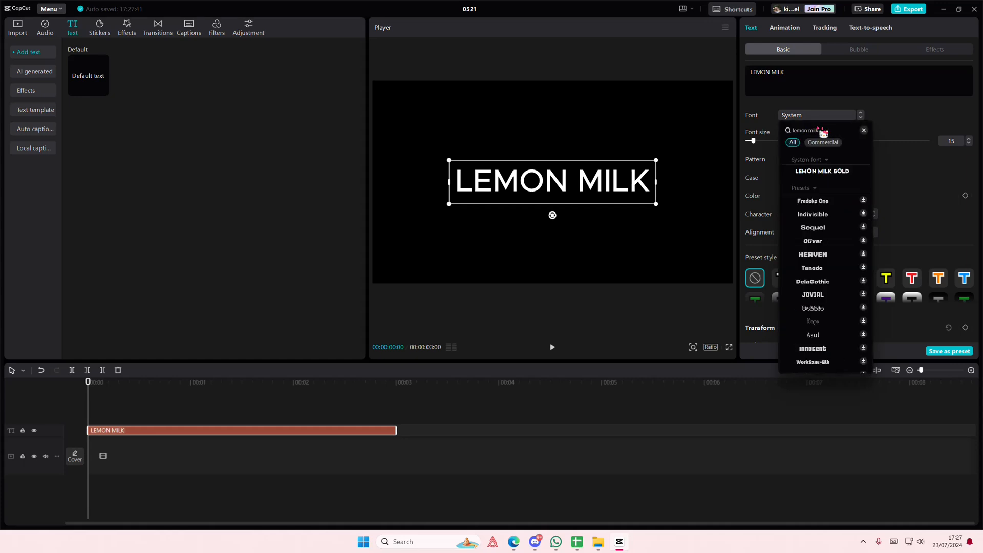
pyautogui.click(822, 171)
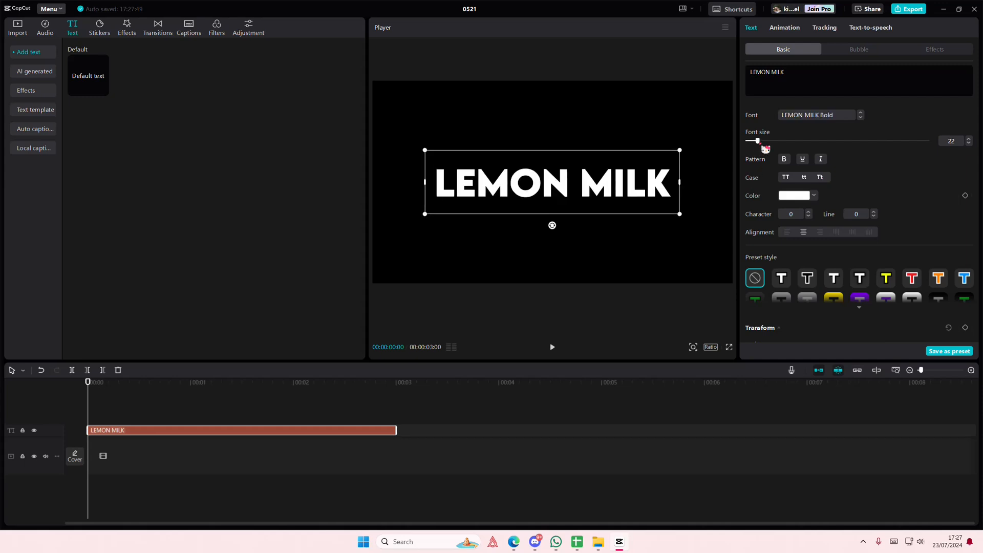
# Colour the text yellow and preview it partway through the clip
pyautogui.click(794, 195)
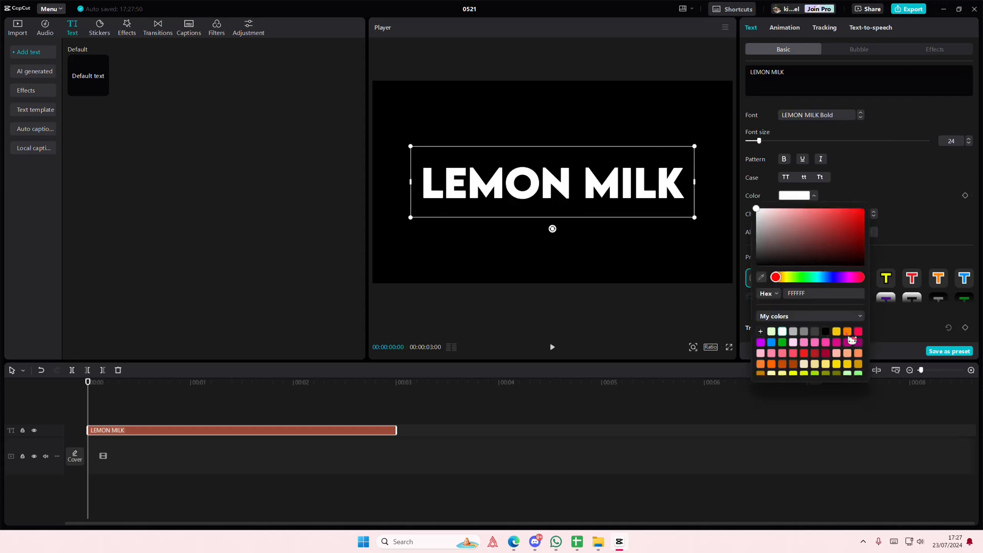
pyautogui.click(826, 364)
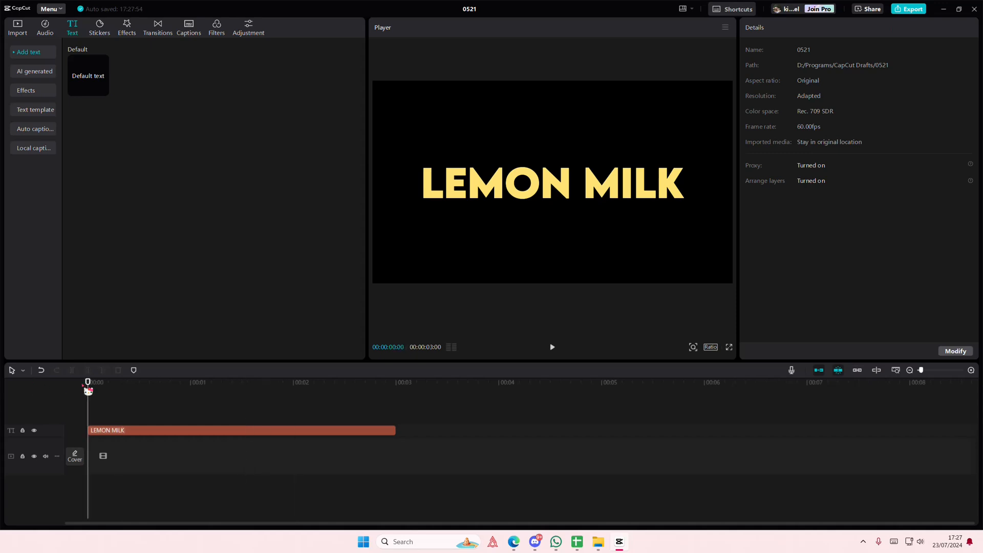
pyautogui.click(241, 430)
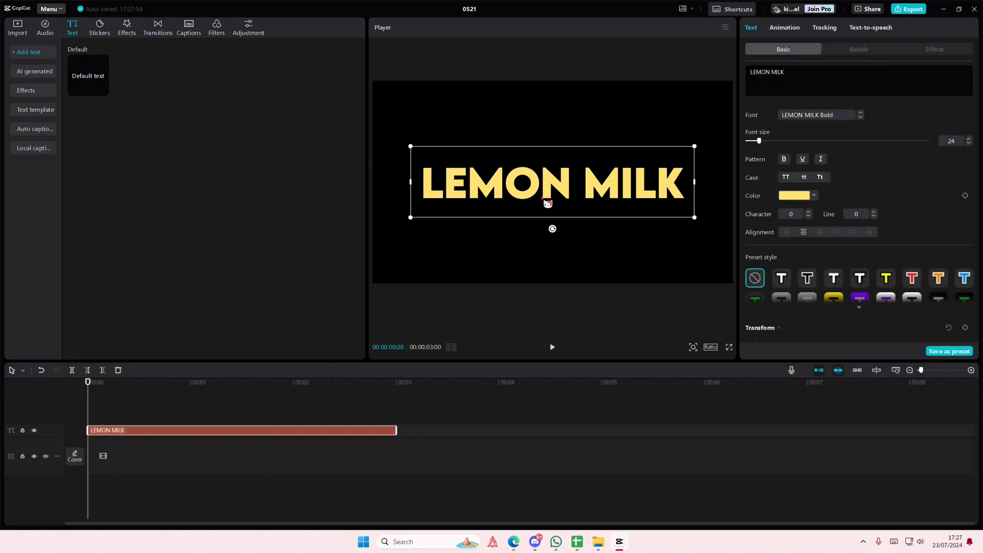
pyautogui.click(235, 382)
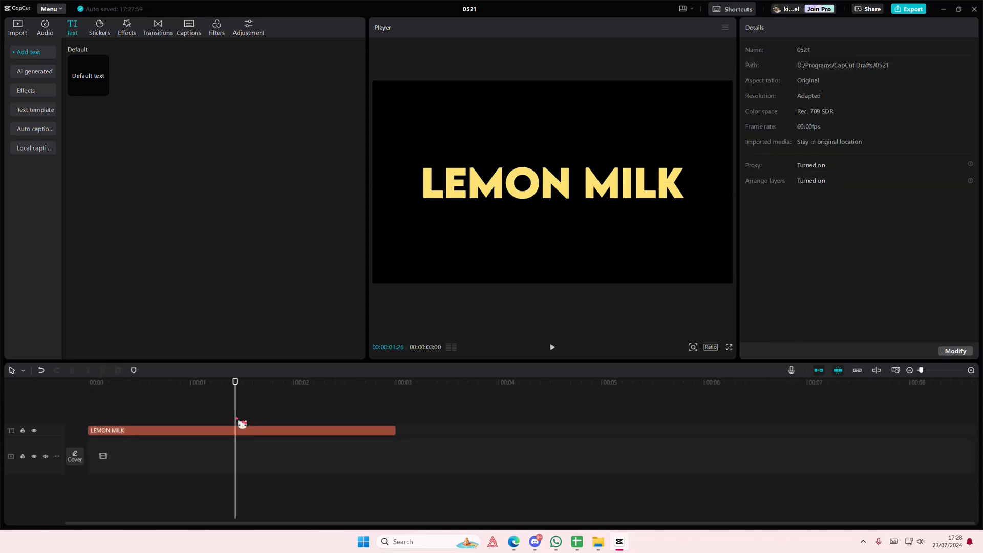